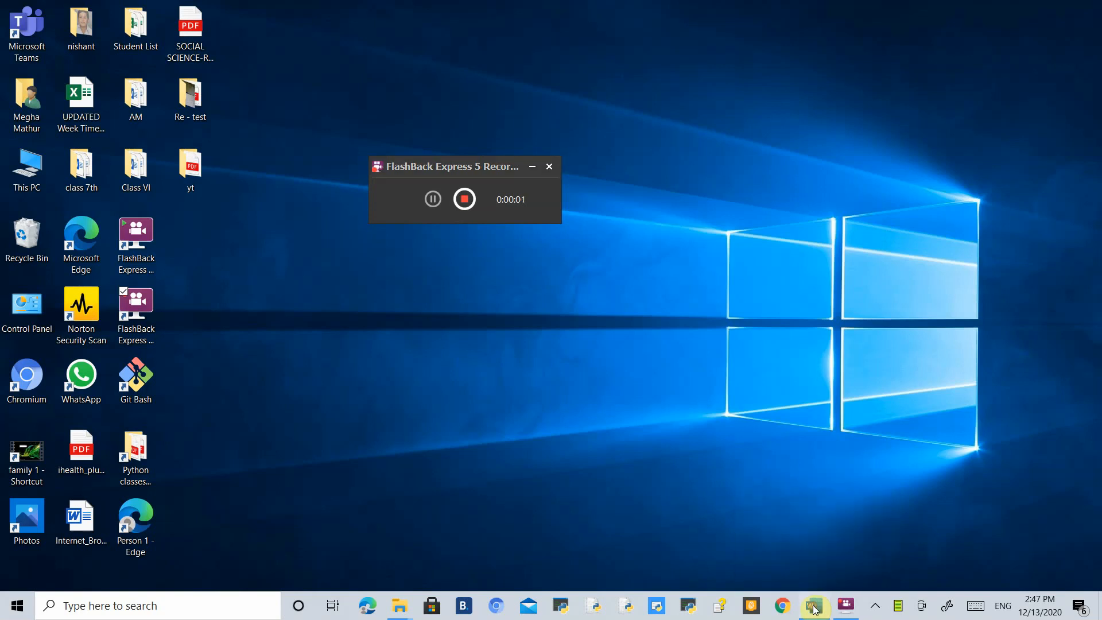
Bring the Chapter 06 Word document to the front from the taskbar.
click(813, 605)
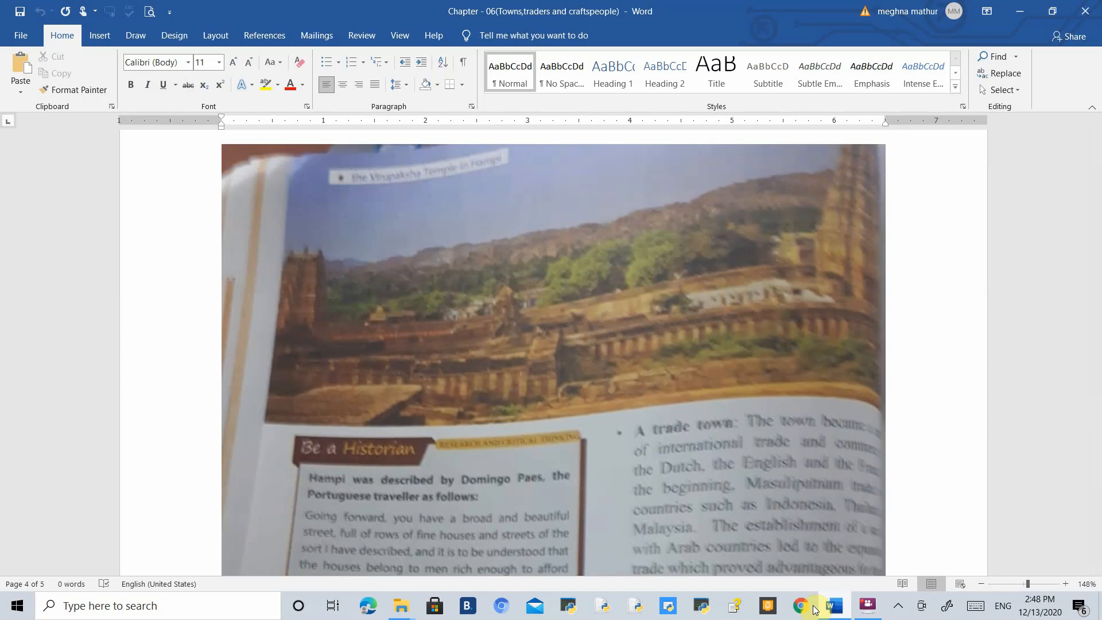
Underline Macchlipatnam, 14th and Arab traders in red ink on the Masulipatnam scan, adding a tick and sketch.
scroll(down, 3)
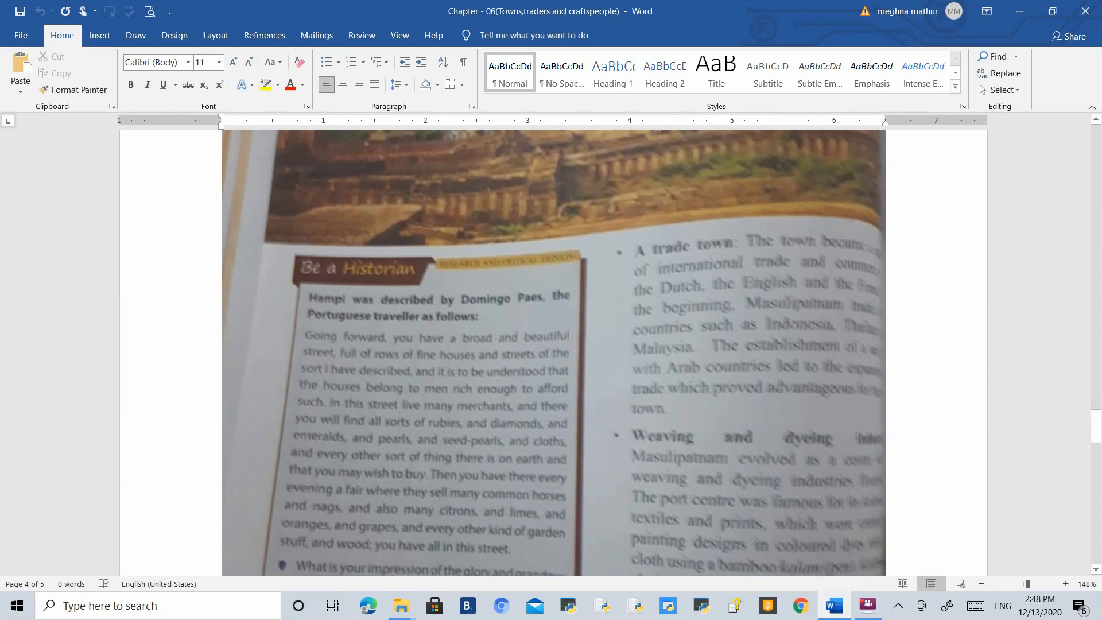
scroll(down, 3)
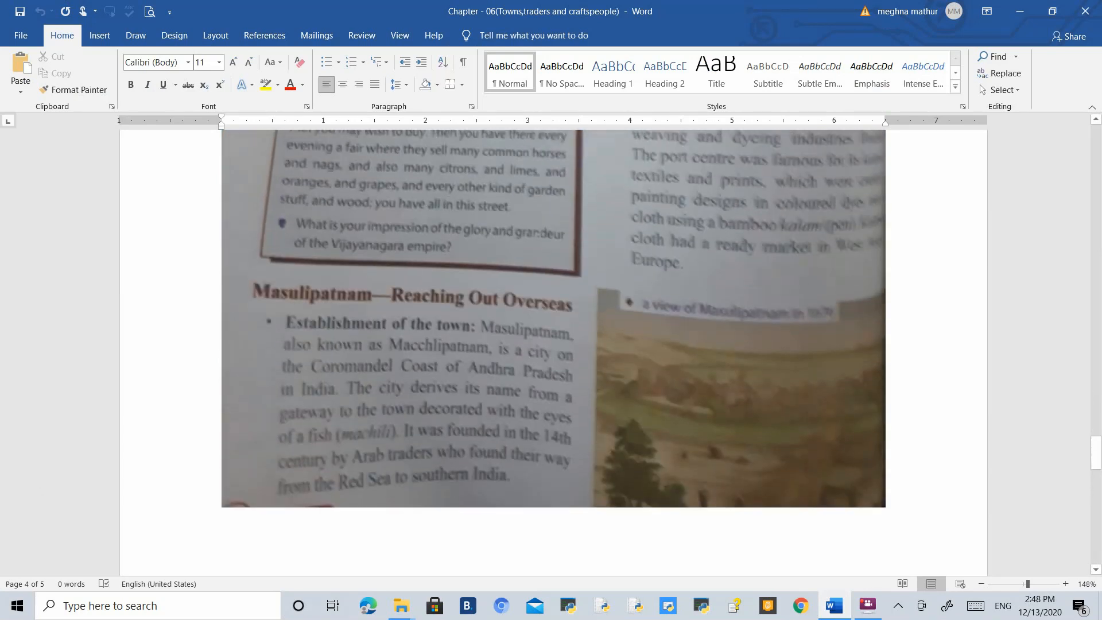
click(135, 36)
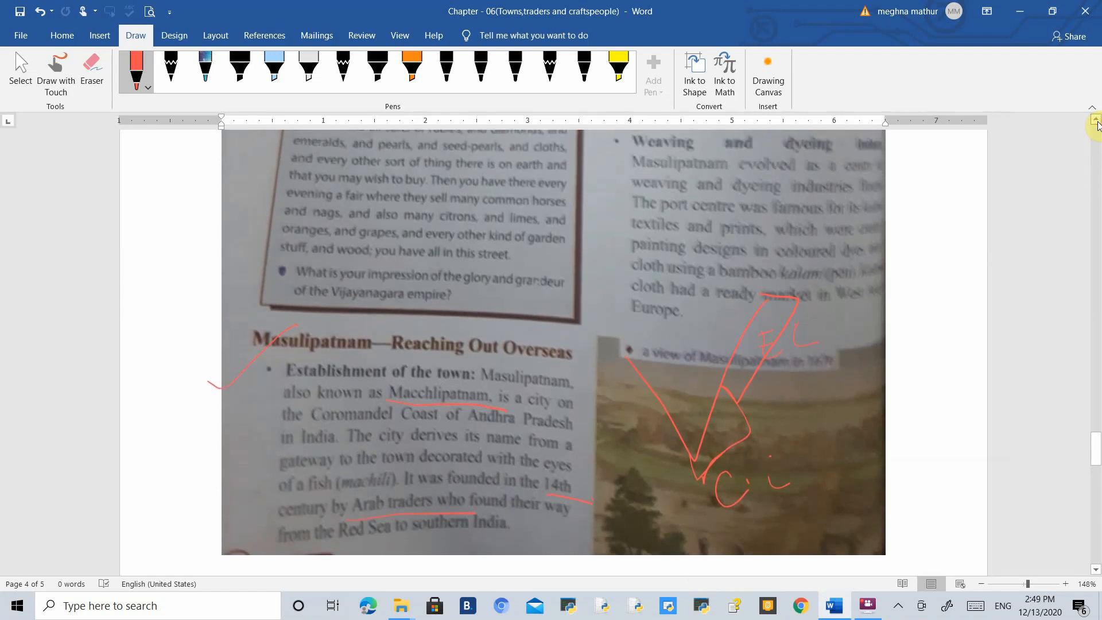
Underline the Dutch, the English, Indonesia, Malaysia and Arab countries in red and tick the trade-town paragraphs.
scroll(up, 3)
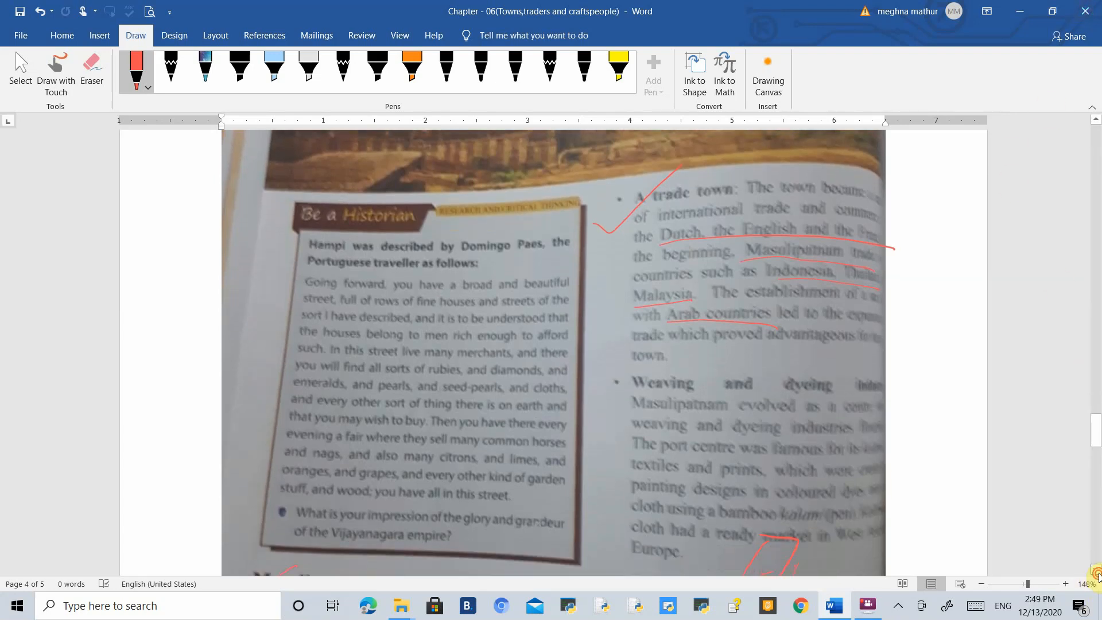
scroll(down, 3)
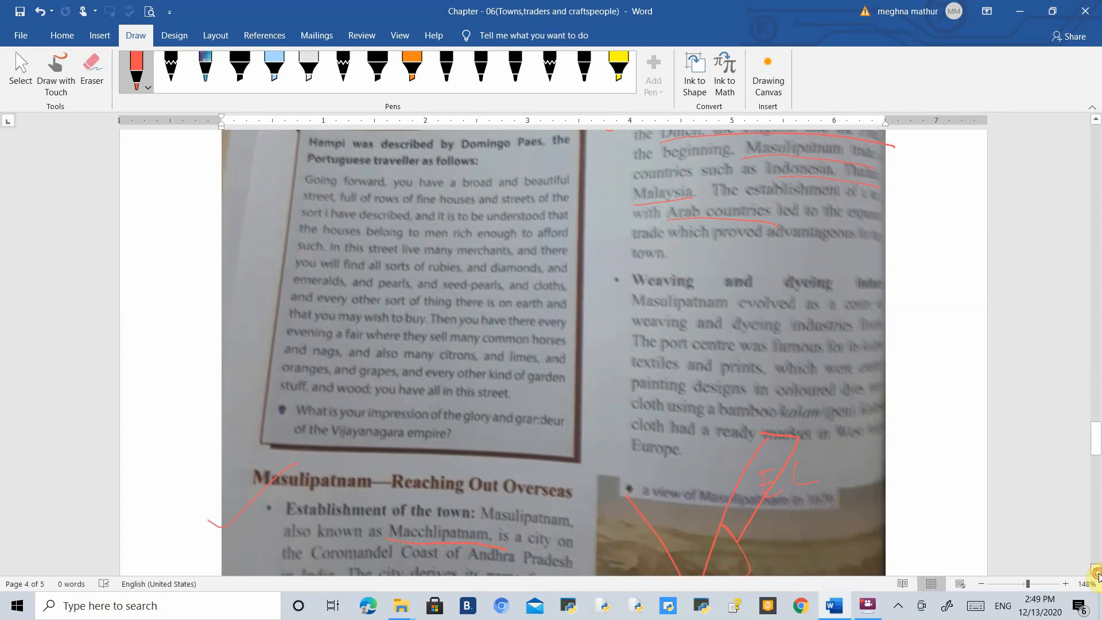
scroll(down, 3)
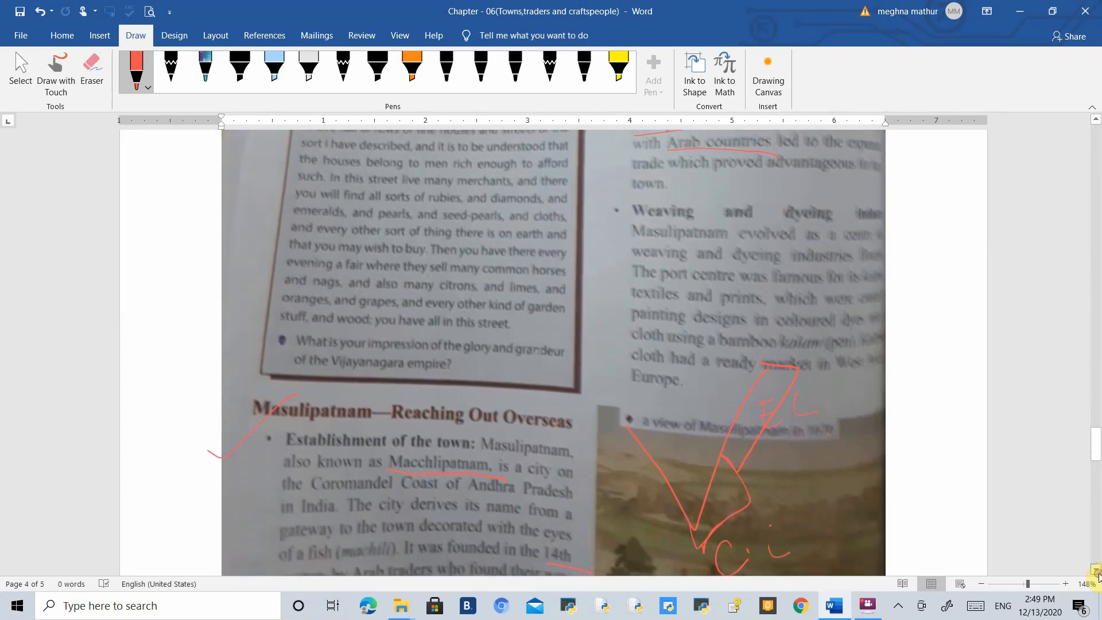
scroll(up, 3)
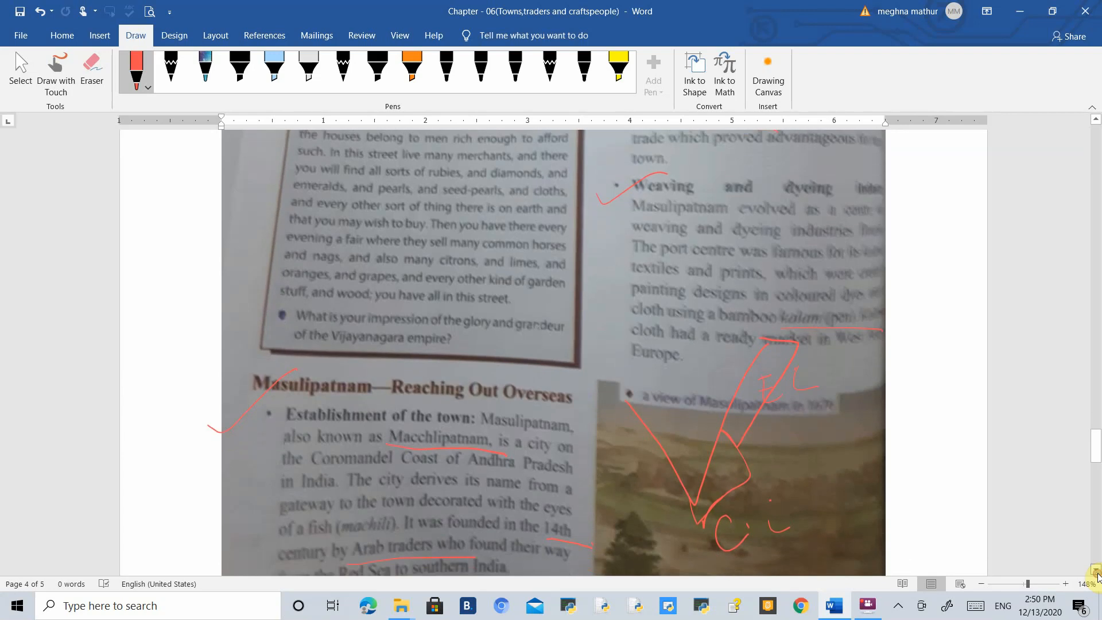
scroll(down, 3)
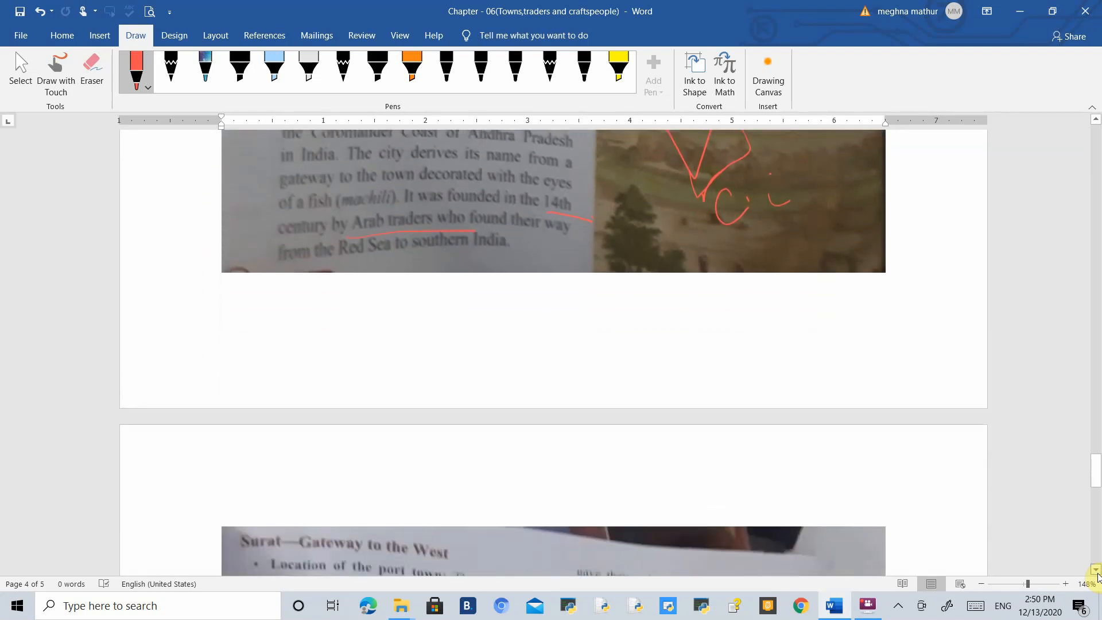
Tick and underline the Surat heading in red, underlining Tapti in Gujarat and During the Mughal period.
scroll(down, 3)
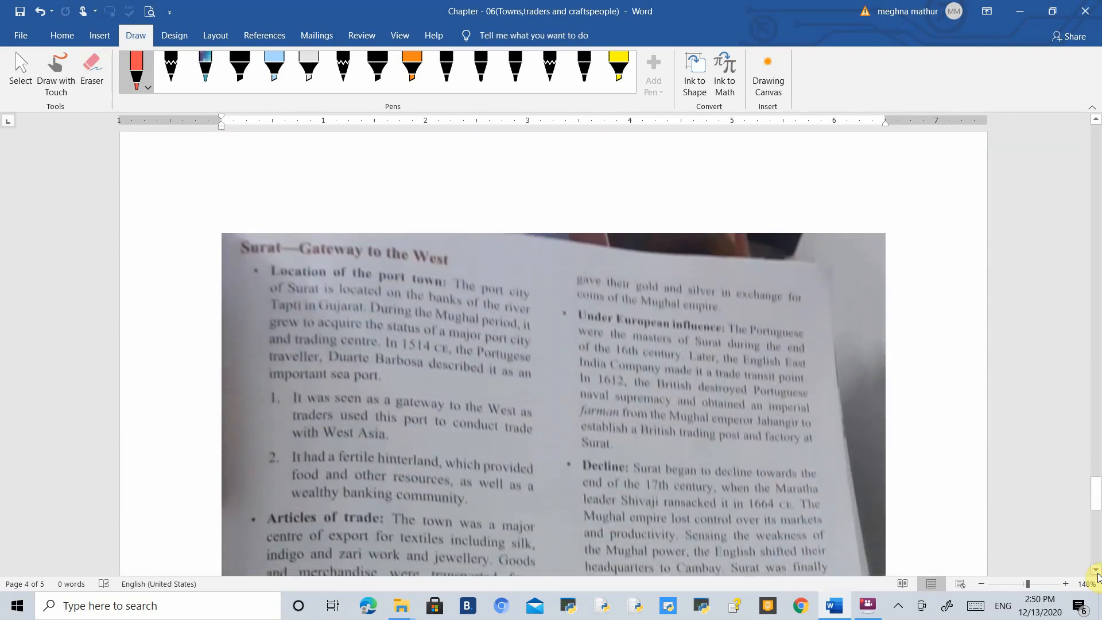
scroll(down, 3)
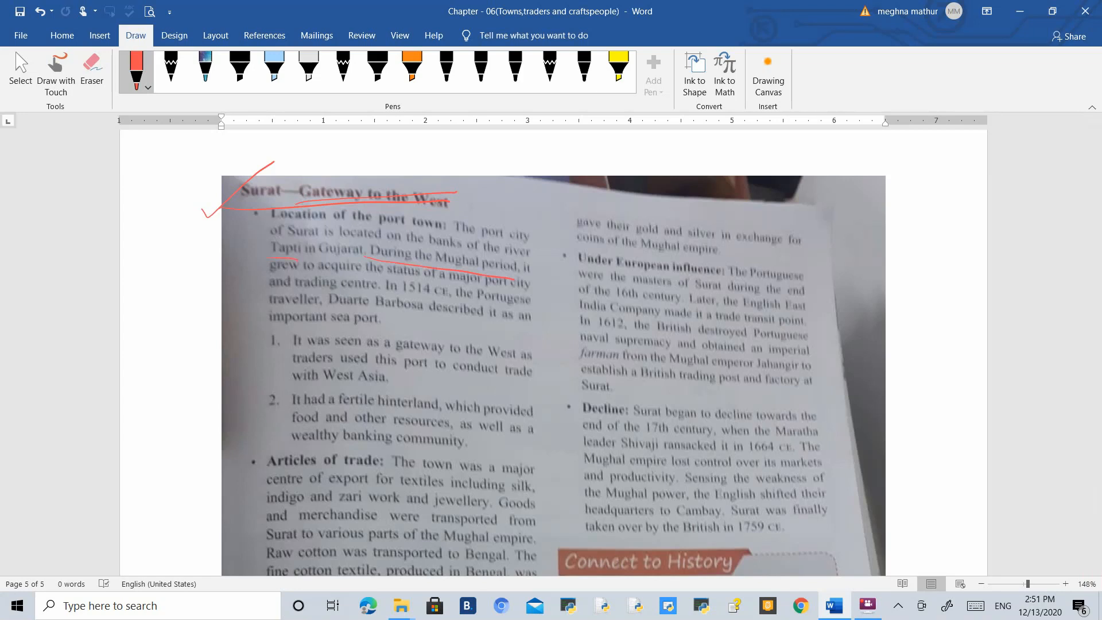
scroll(down, 3)
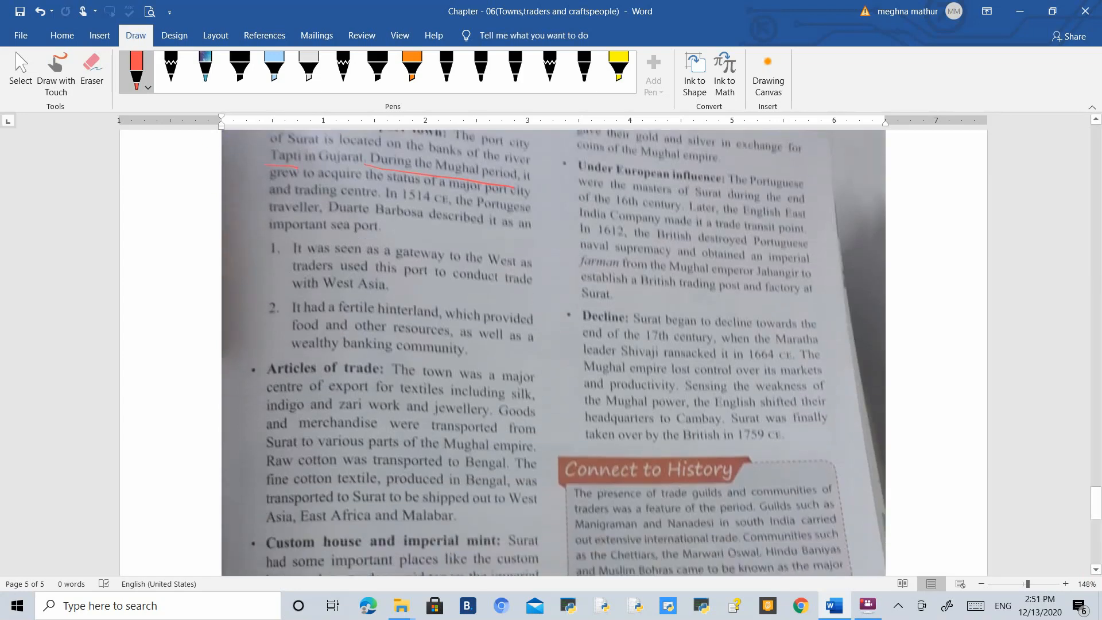
Underline fertile hinterland, banking community, silk and jewellery exports and shipping routes in red, ticking Custom house.
scroll(down, 3)
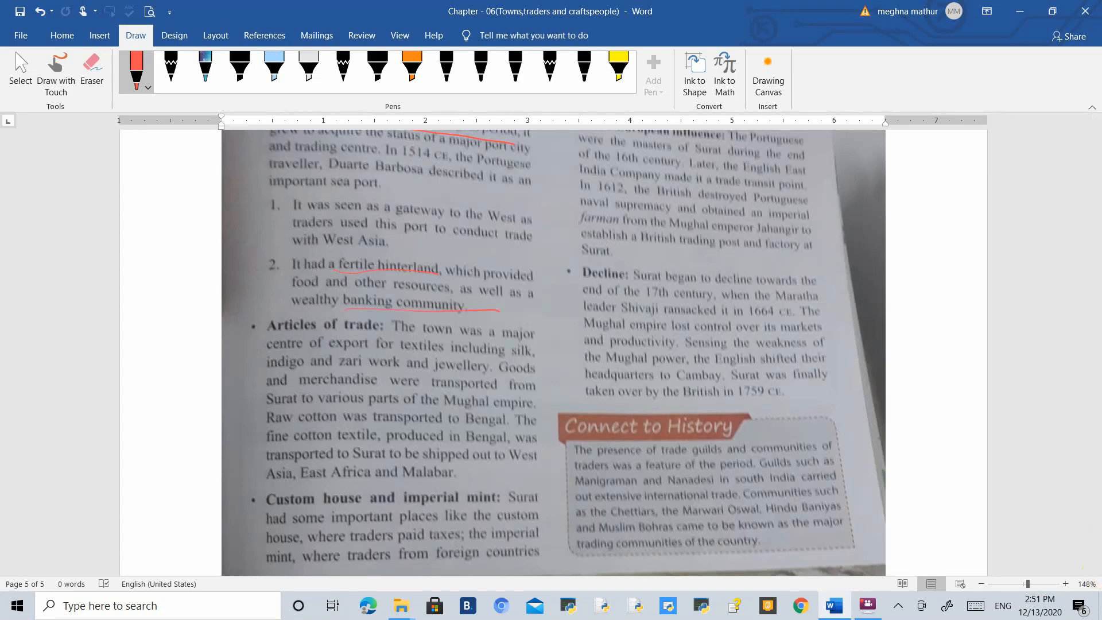
scroll(down, 3)
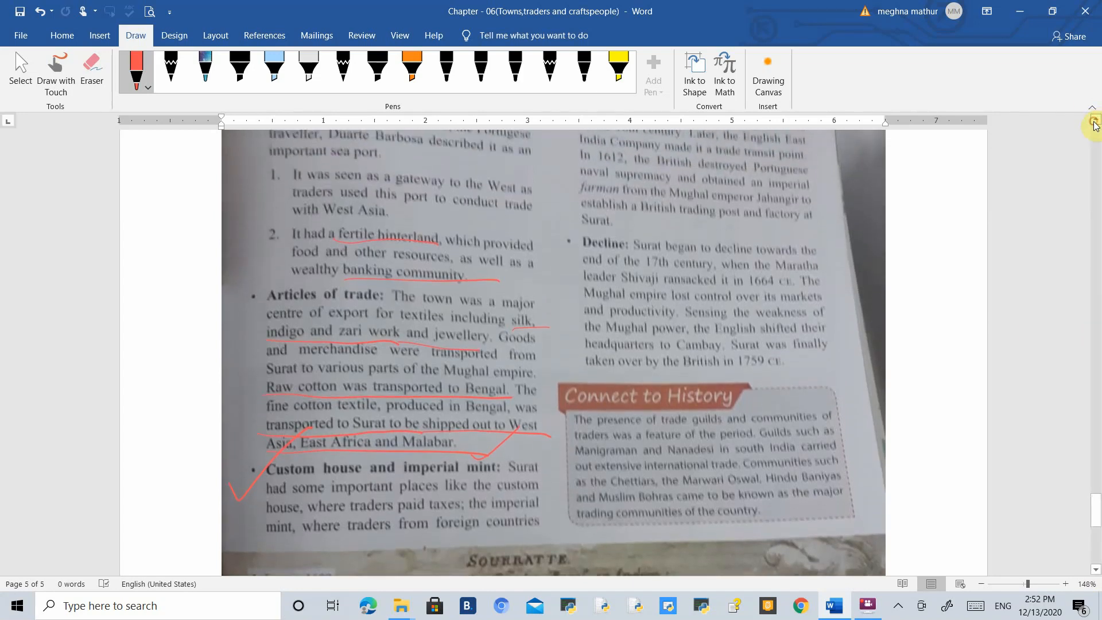
Tick Under European influence and Decline in red and underline taken over by the British in 1759.
scroll(up, 3)
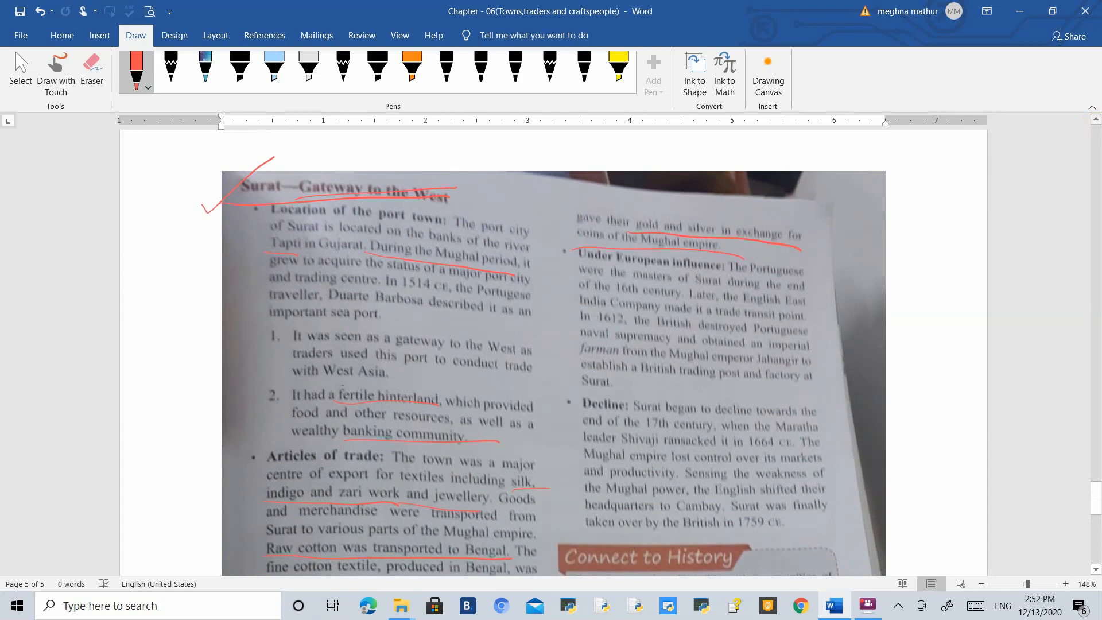
mouse_move(1091, 125)
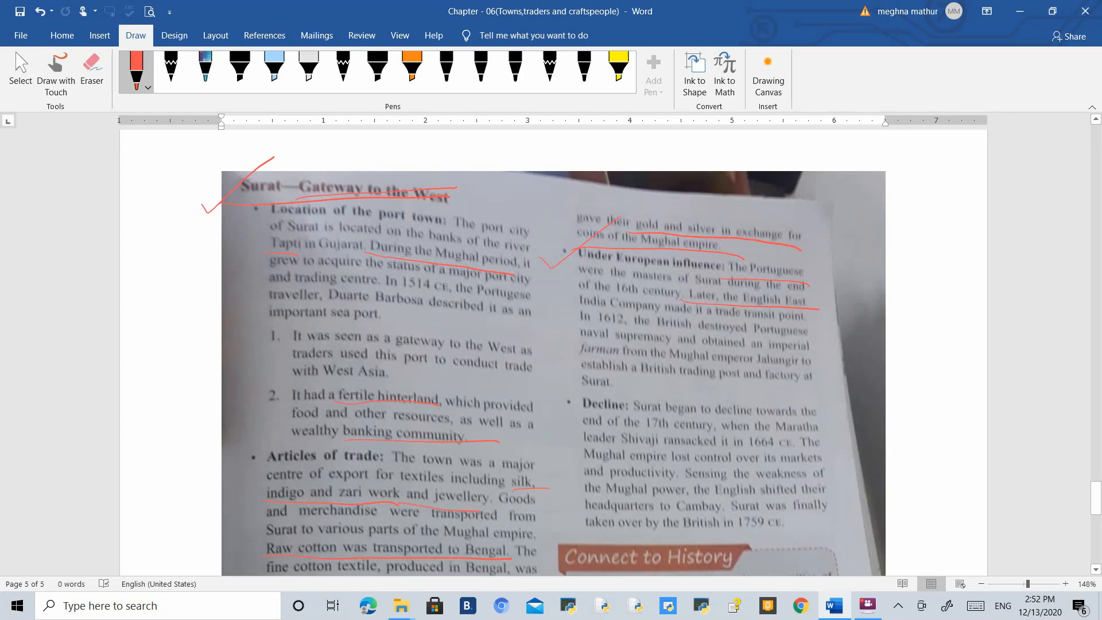
scroll(down, 3)
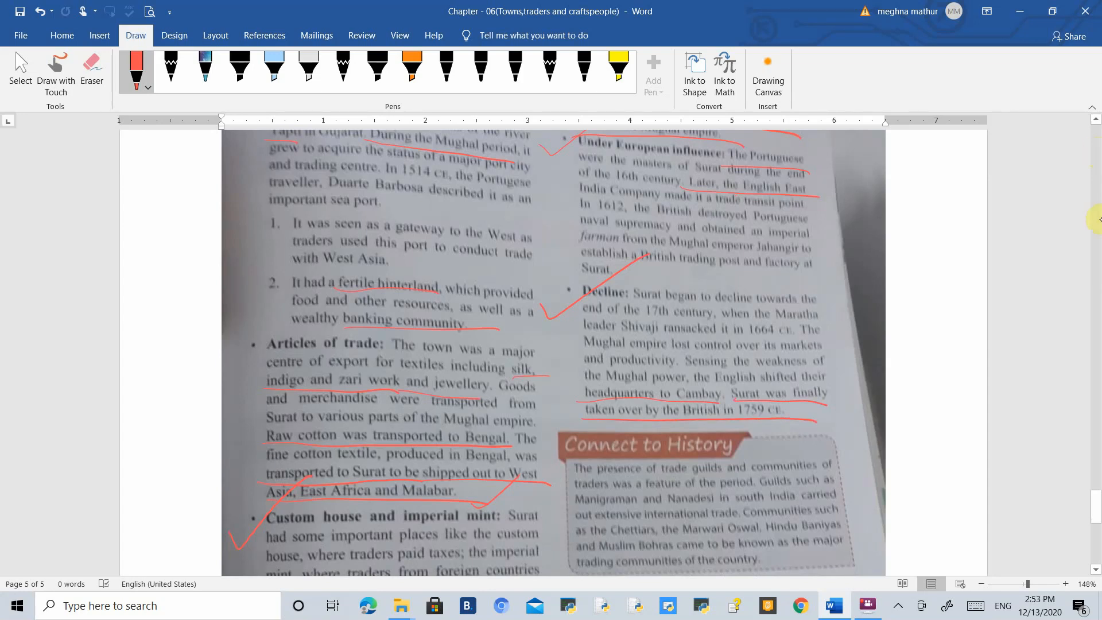
scroll(up, 3)
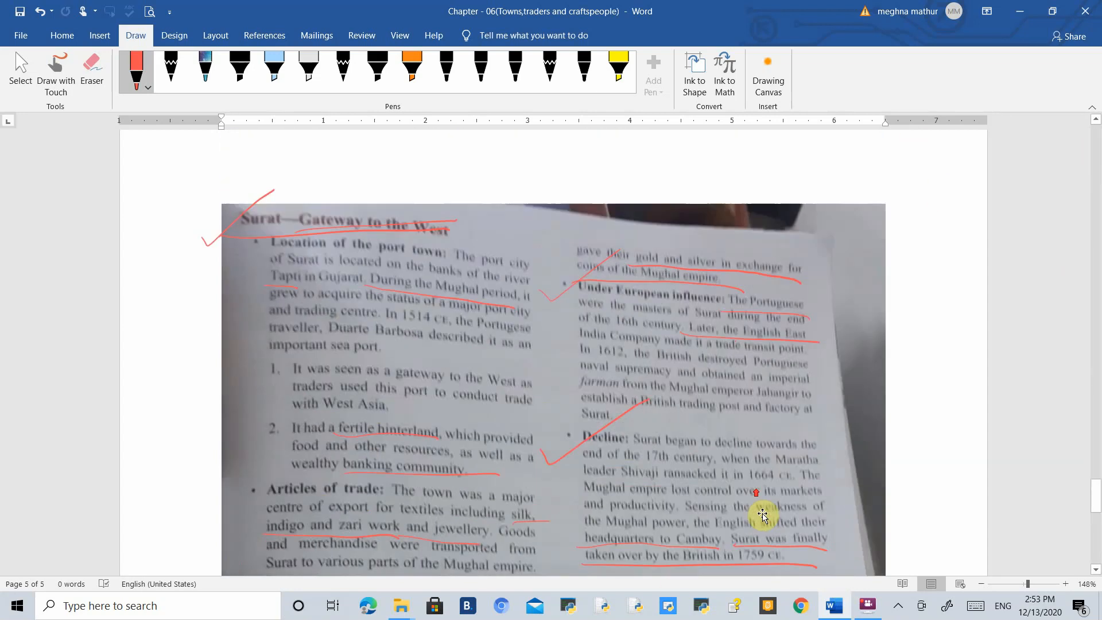
scroll(up, 3)
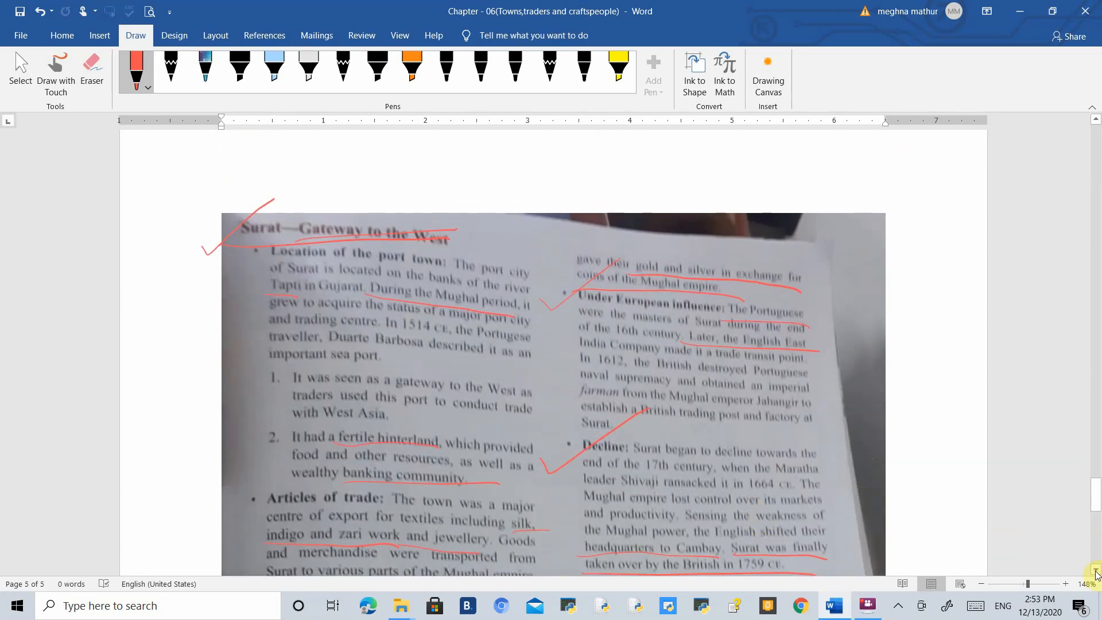
scroll(down, 3)
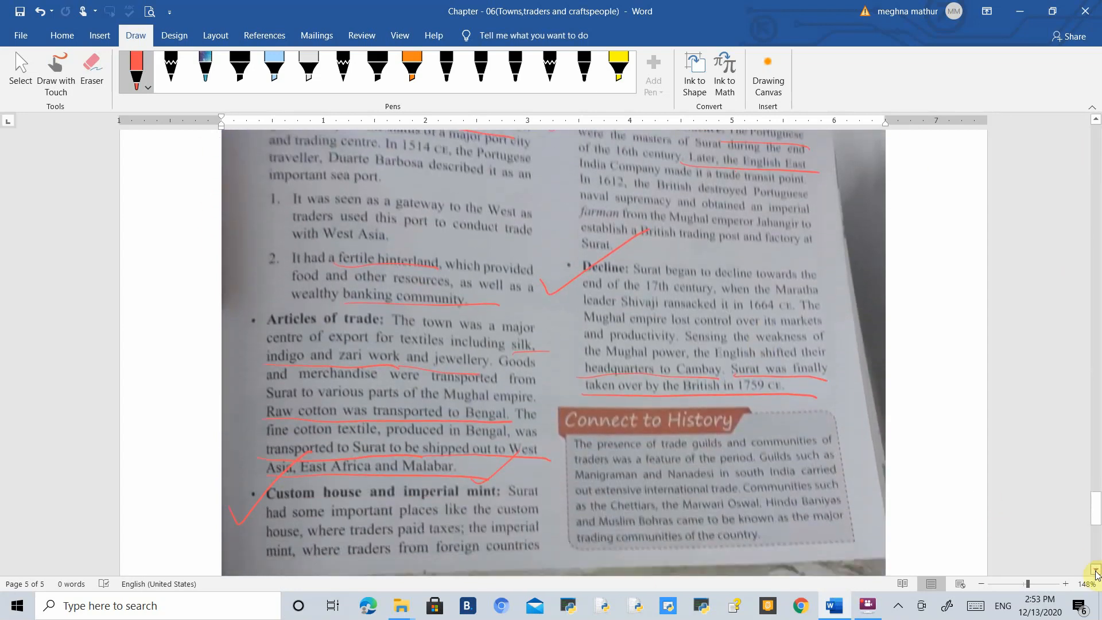
scroll(down, 3)
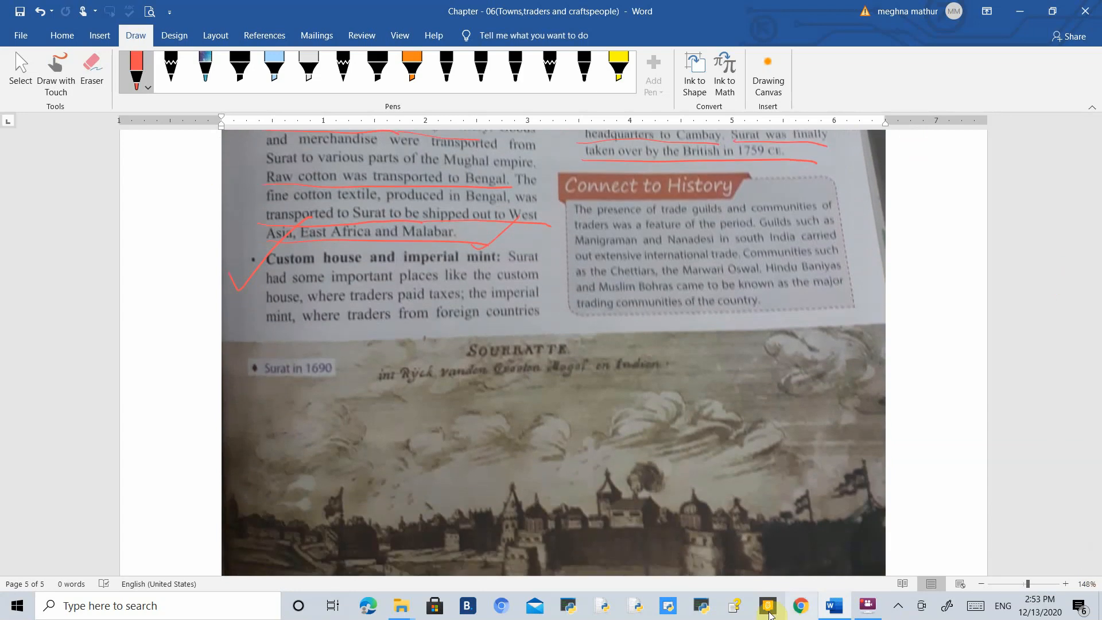